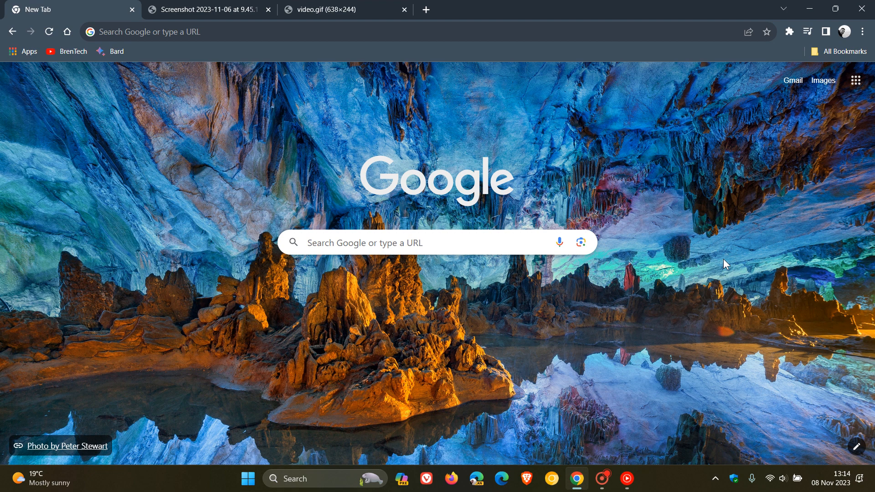
mouse_move(206, 209)
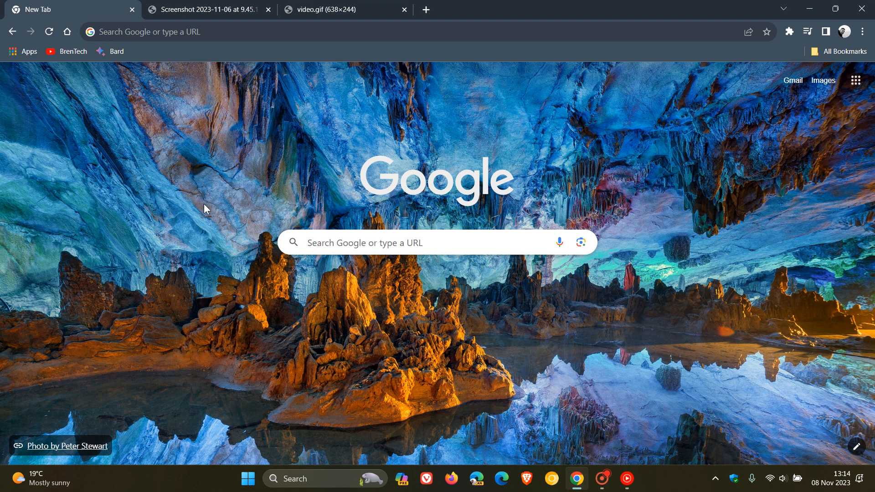
mouse_move(718, 311)
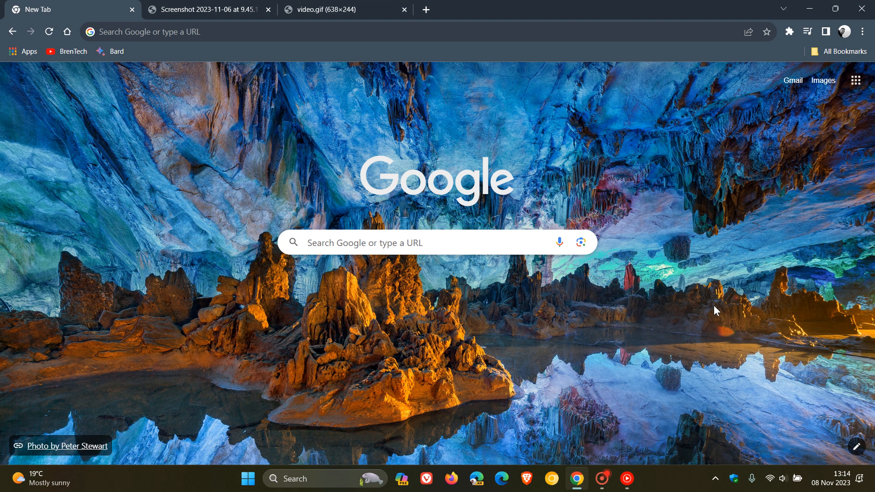
mouse_move(223, 183)
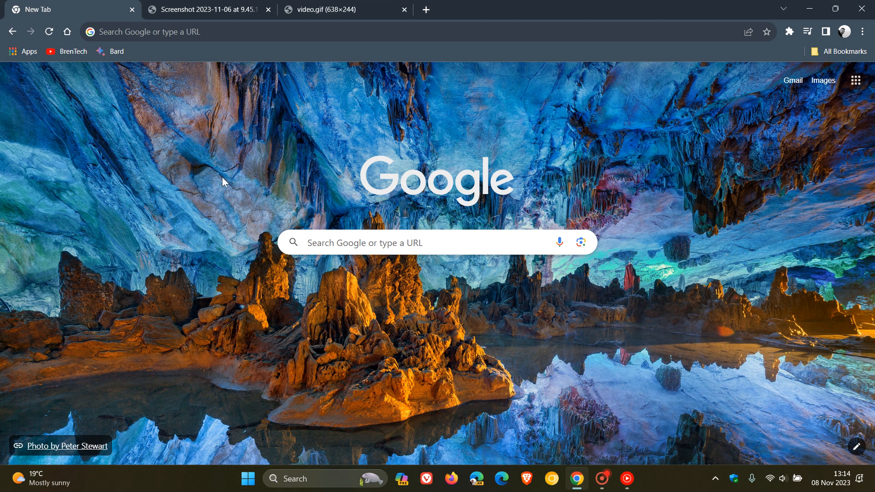
mouse_move(647, 314)
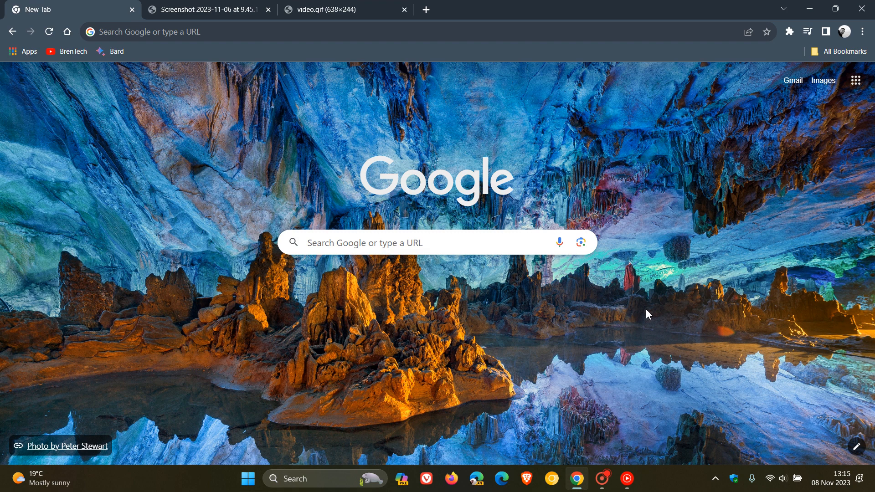
mouse_move(715, 294)
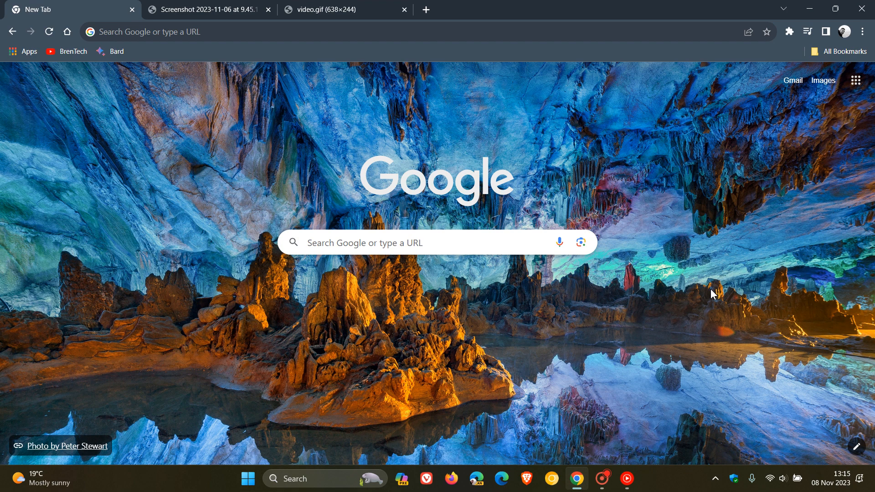
View the page-load savings blog screenshot, then open Performance settings from the Chrome menu
click(206, 9)
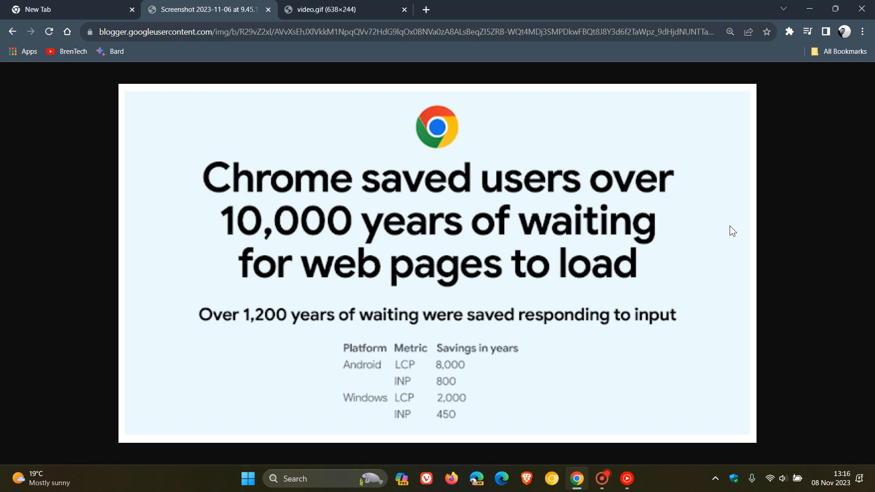
mouse_move(701, 236)
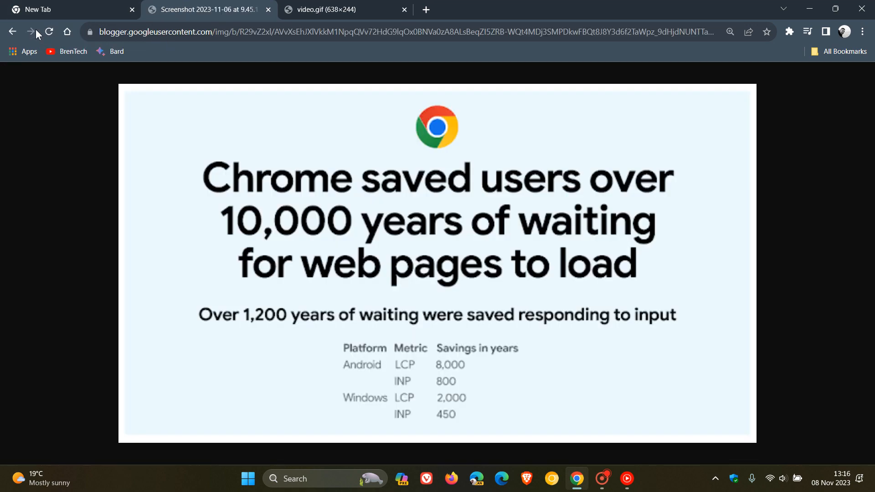
mouse_move(666, 147)
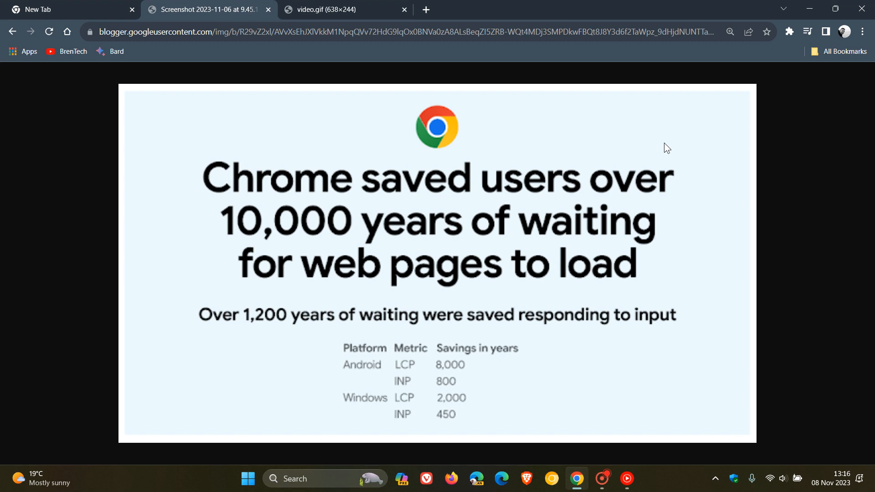
mouse_move(832, 141)
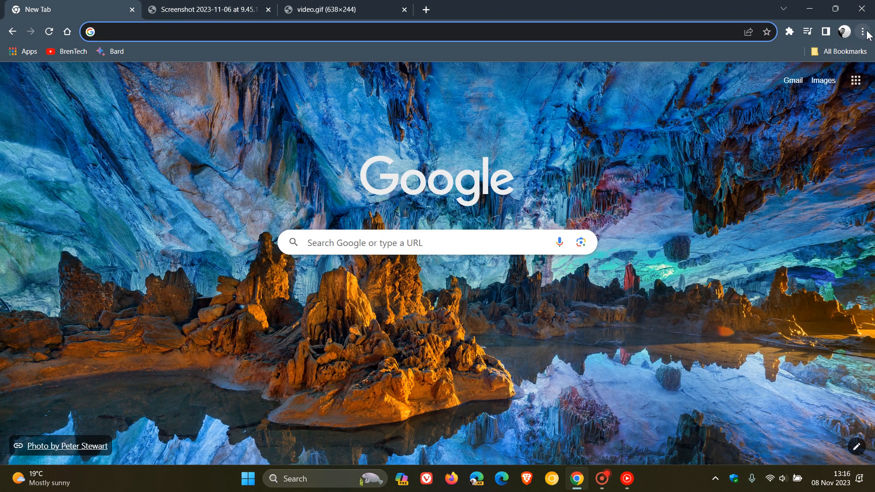
click(863, 32)
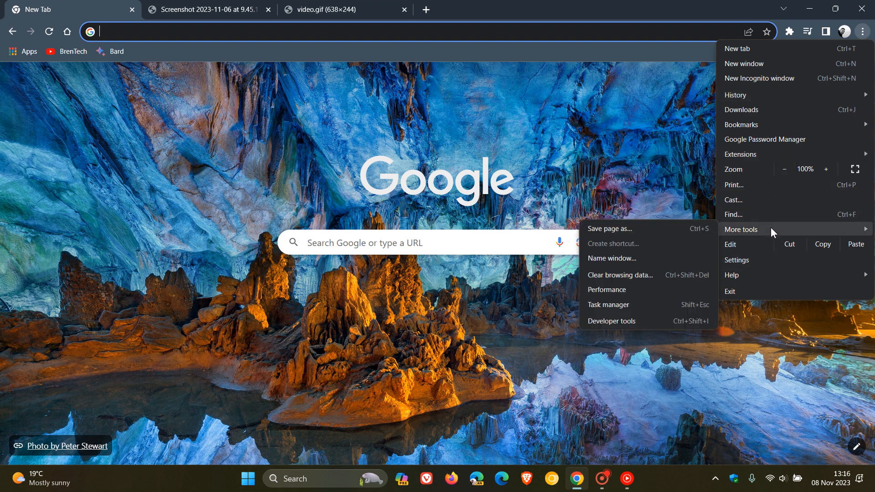
click(607, 290)
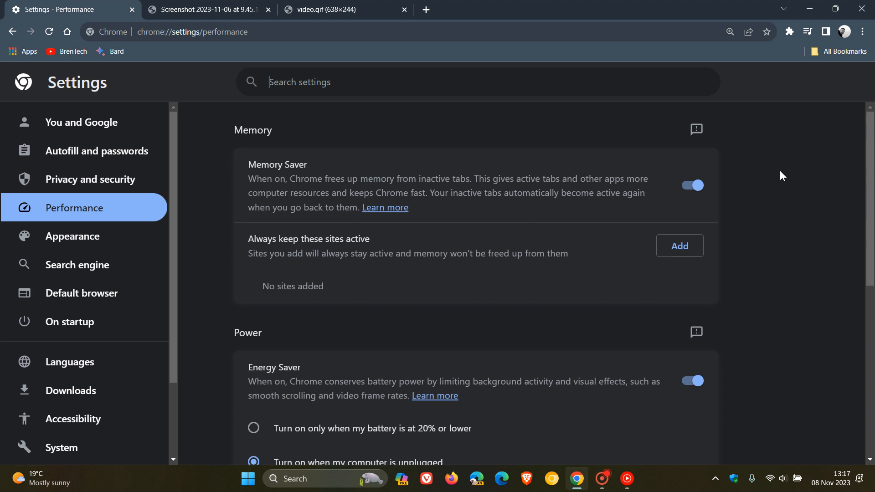
mouse_move(793, 162)
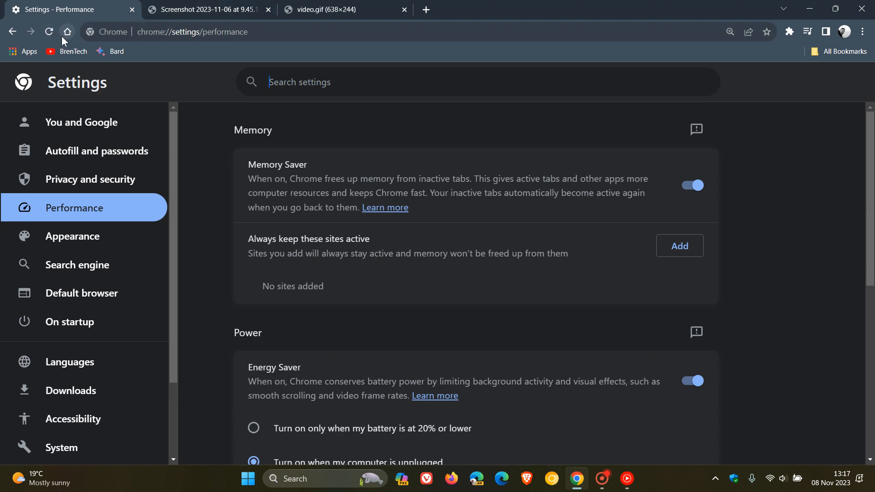
Go back from settings and view the before/after Grow with Google GIF scoring 3.2 versus 3.1
click(67, 32)
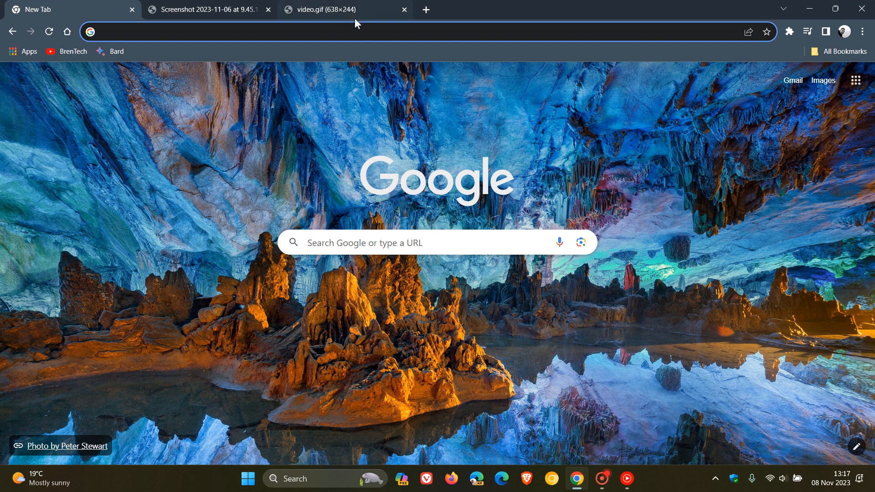
click(324, 10)
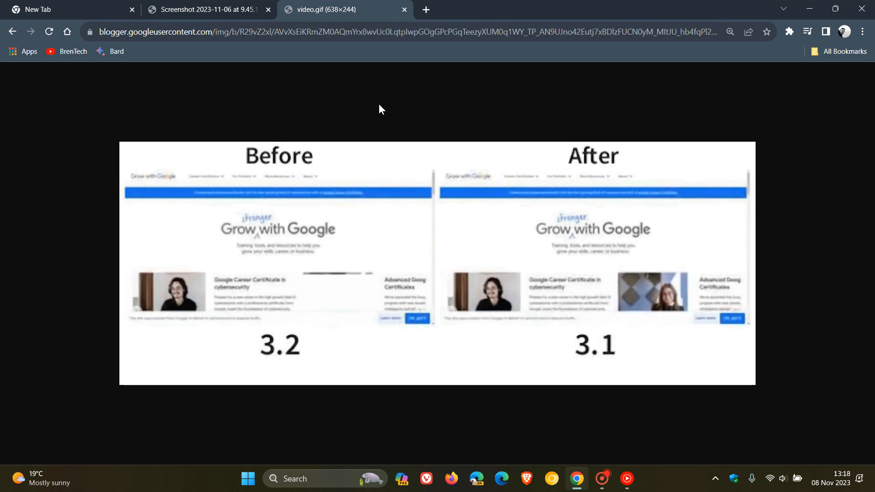
click(206, 10)
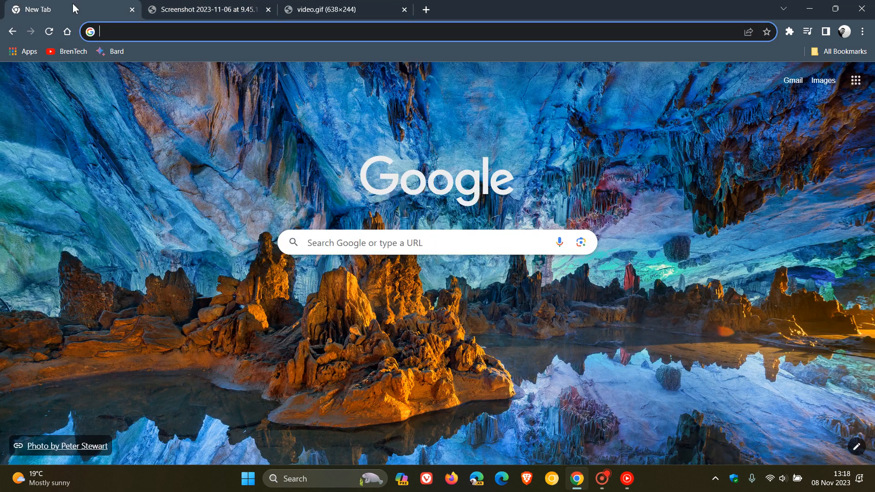
mouse_move(698, 193)
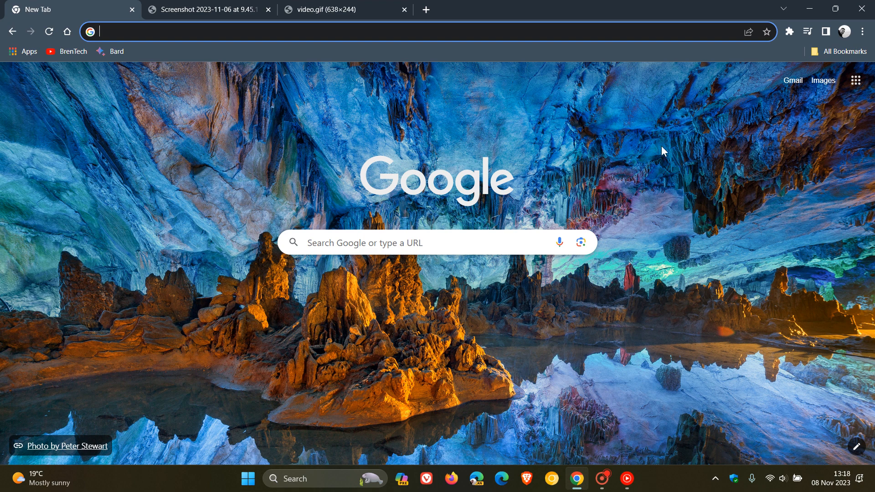
mouse_move(617, 151)
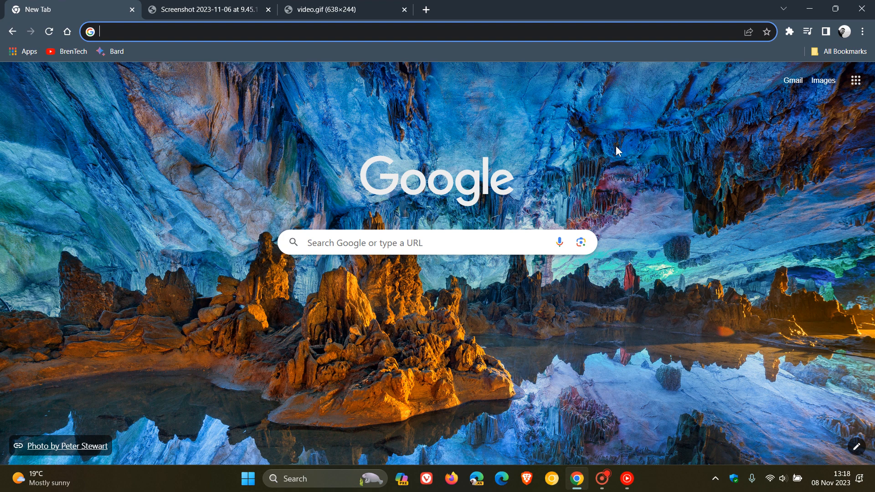
mouse_move(652, 162)
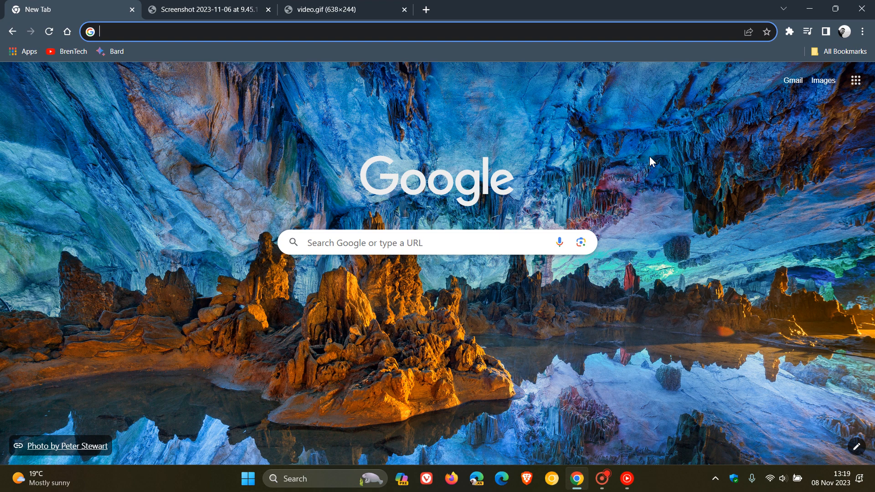